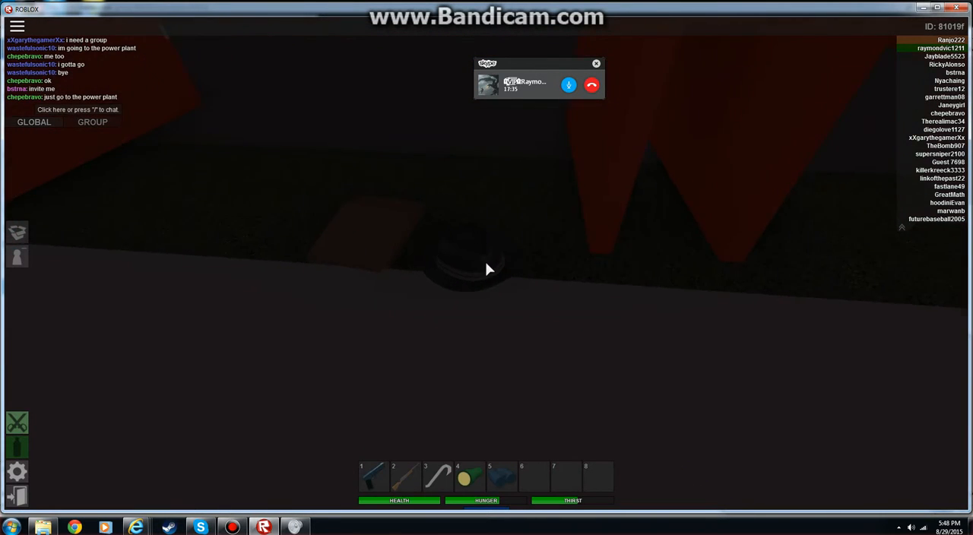
Walk the dark room with the M9 in hand until the White Civilian Shirt label appears
key("1")
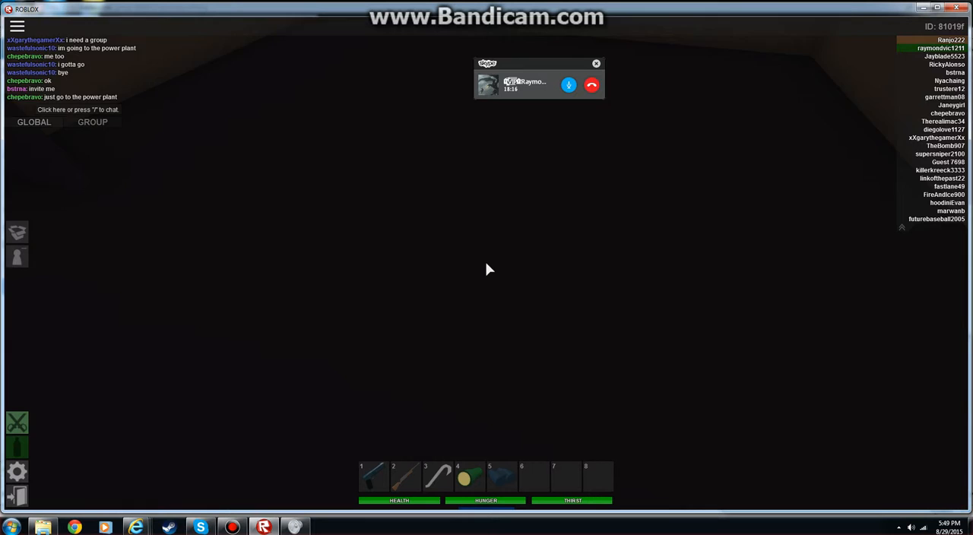
key("1")
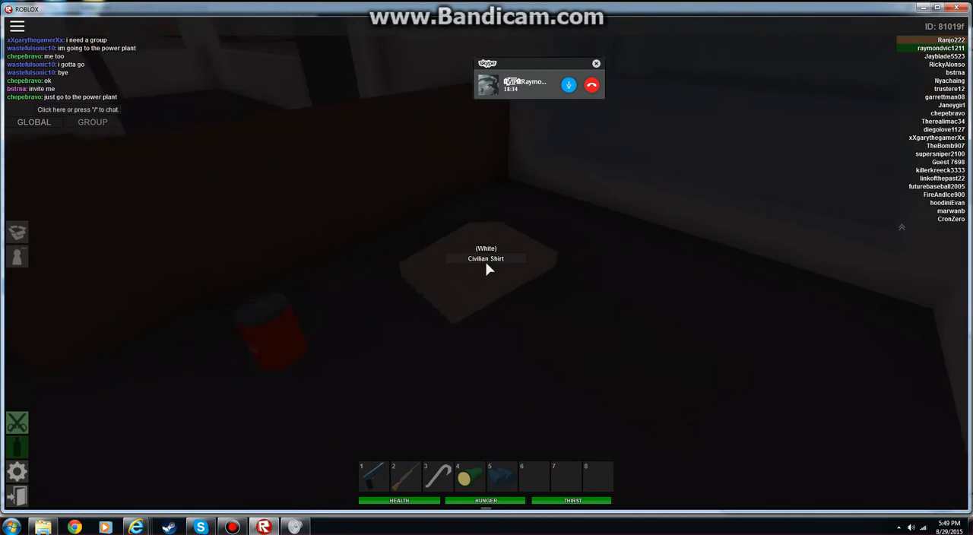
Locate the M1014 Shotgun indoors, keep the M9 equipped from slot 1, and head out to the street
key("1")
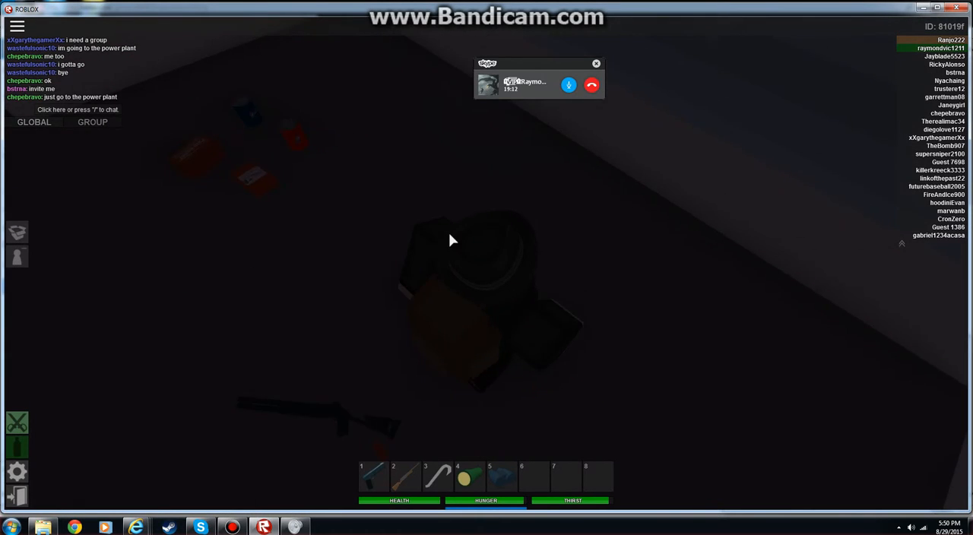
key("1")
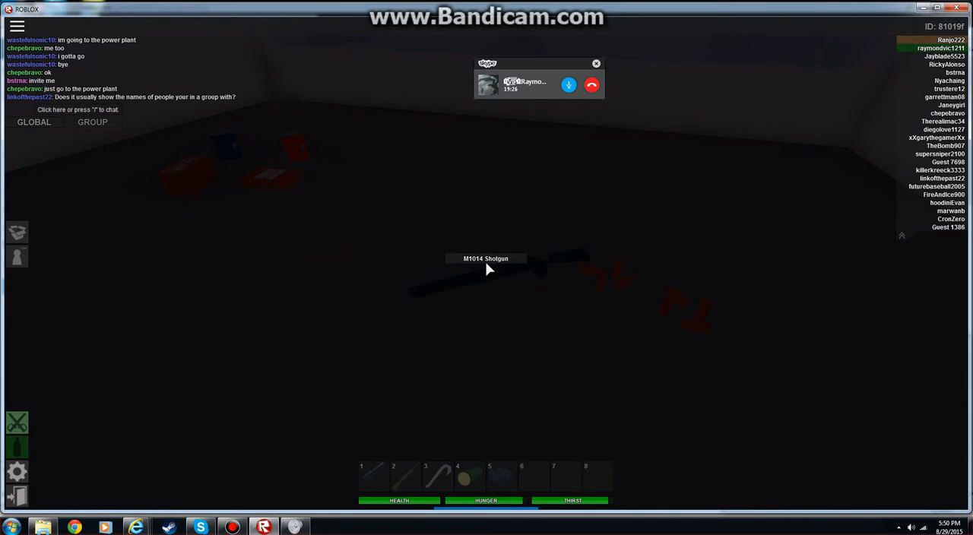
key("1")
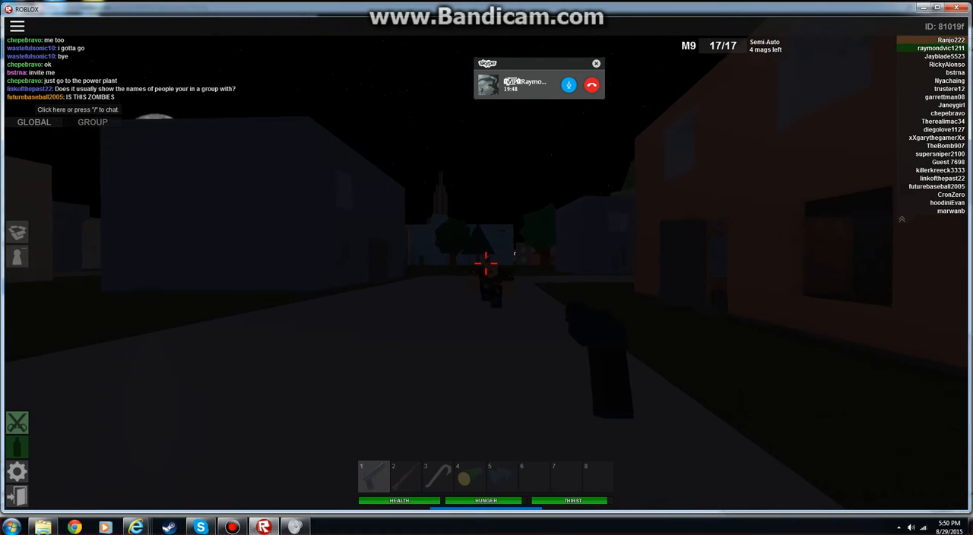
Fire the M9 at the zombie ahead in the street
left_click(486, 264)
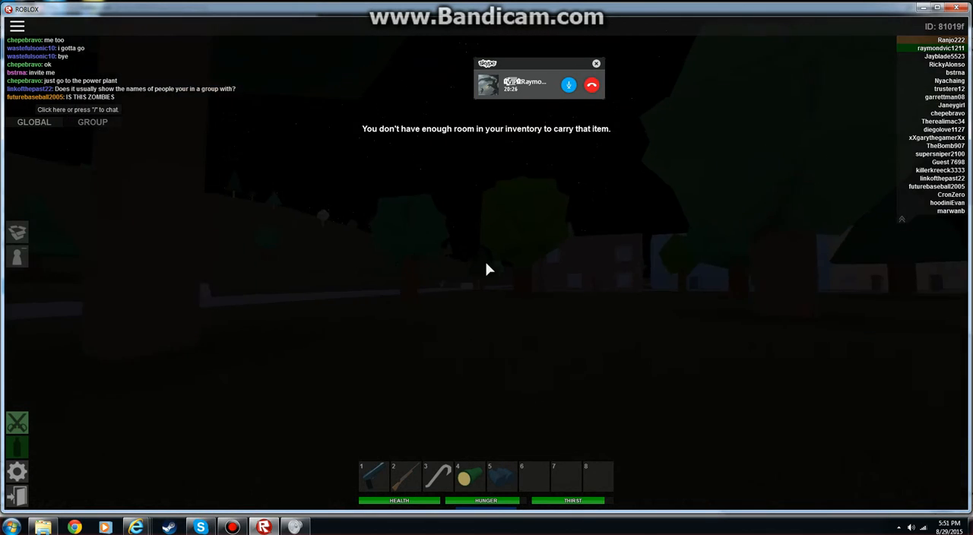
left_click(374, 478)
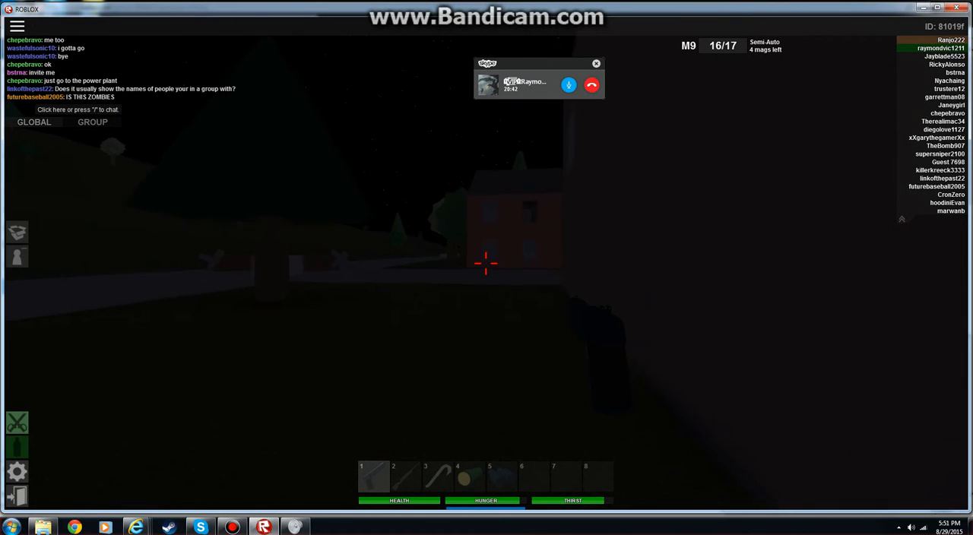
Switch to the Auto-5 shotgun in slot 2 and shoot the nearby player
key("2")
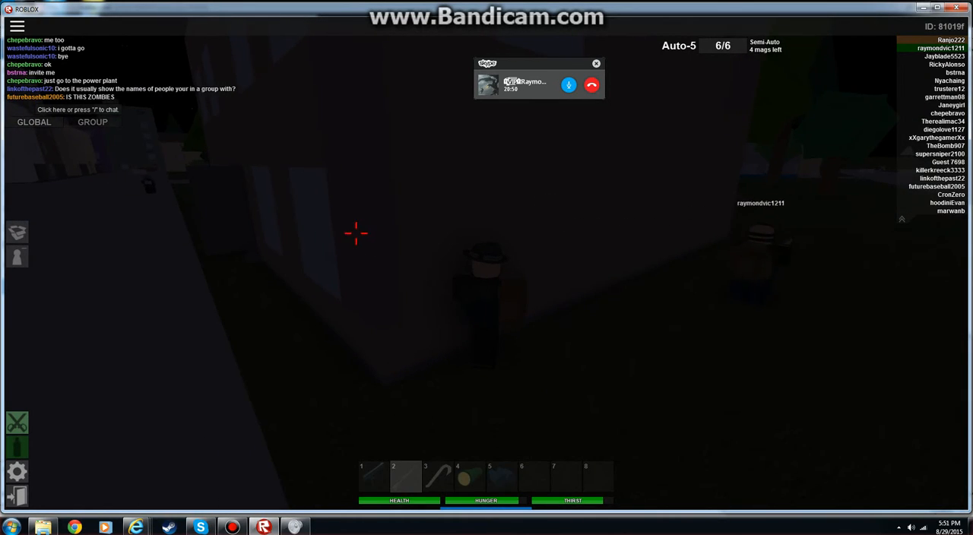
mouse_move(651, 190)
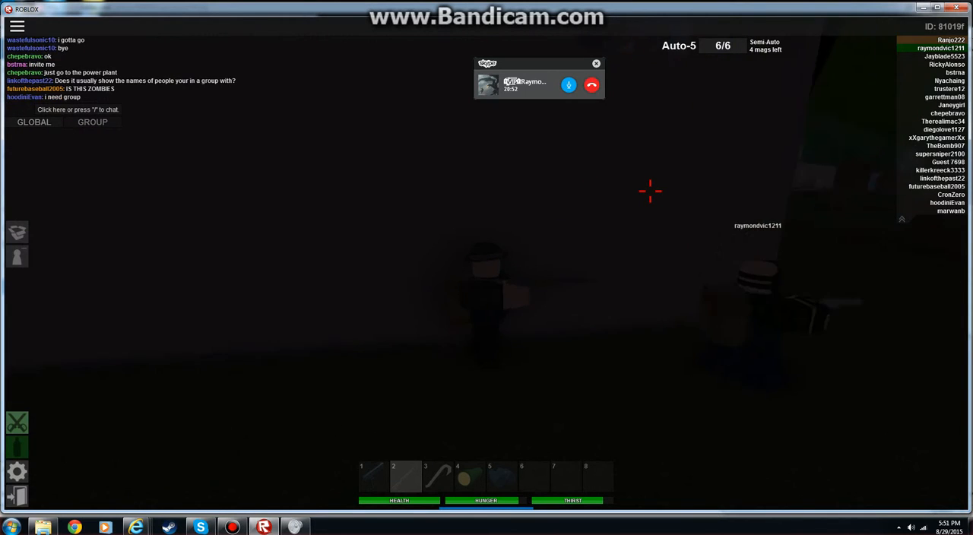
left_click(651, 190)
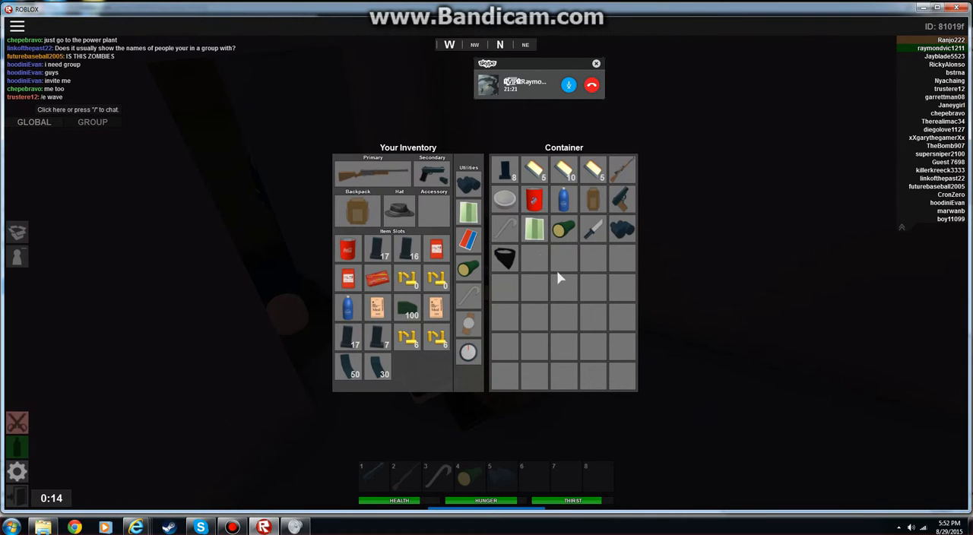
mouse_move(535, 199)
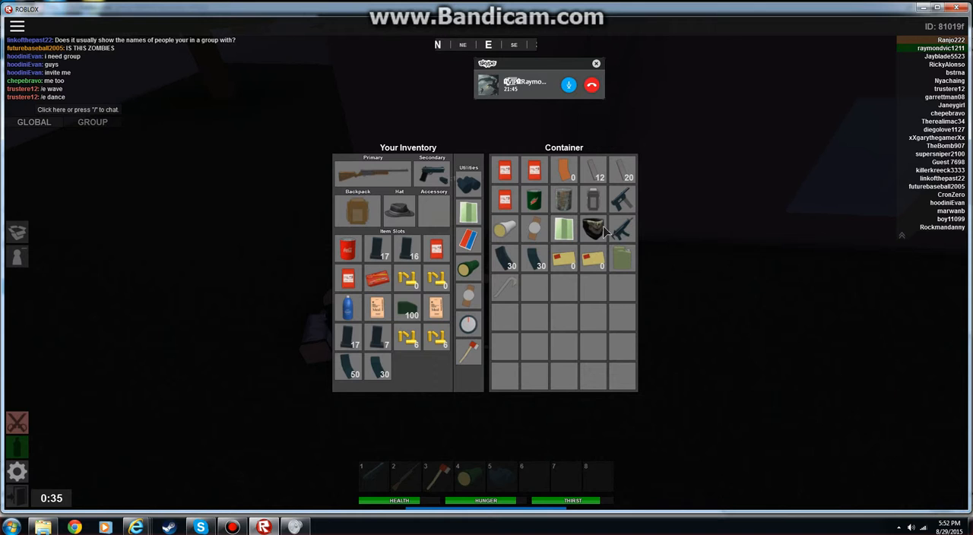
mouse_move(363, 334)
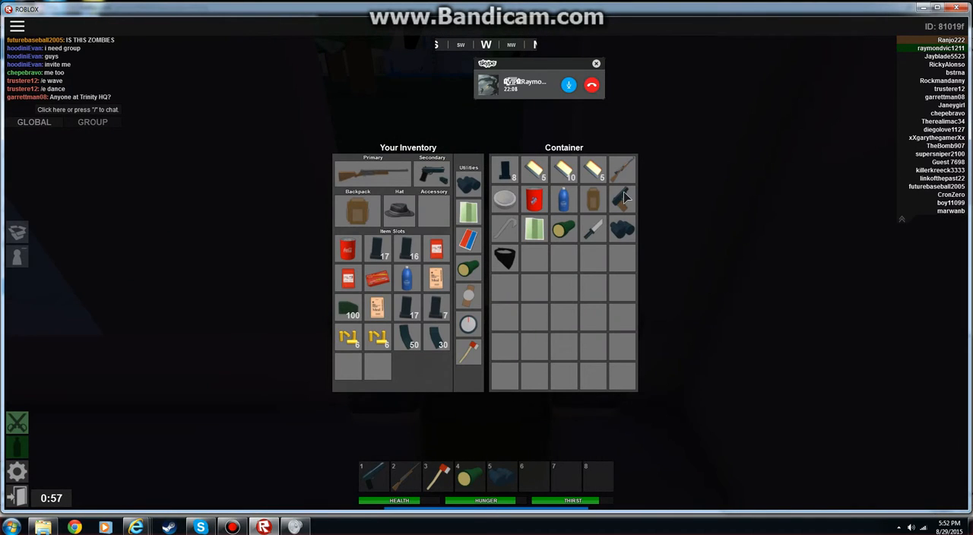
mouse_move(505, 257)
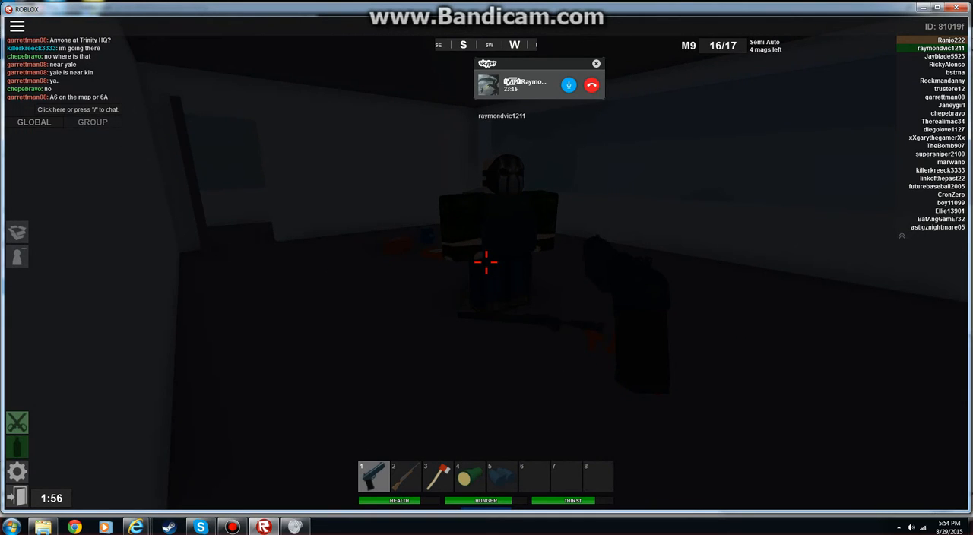
Swap to the Auto-5 then back to the M9 pistol and walk out onto the street
key("2")
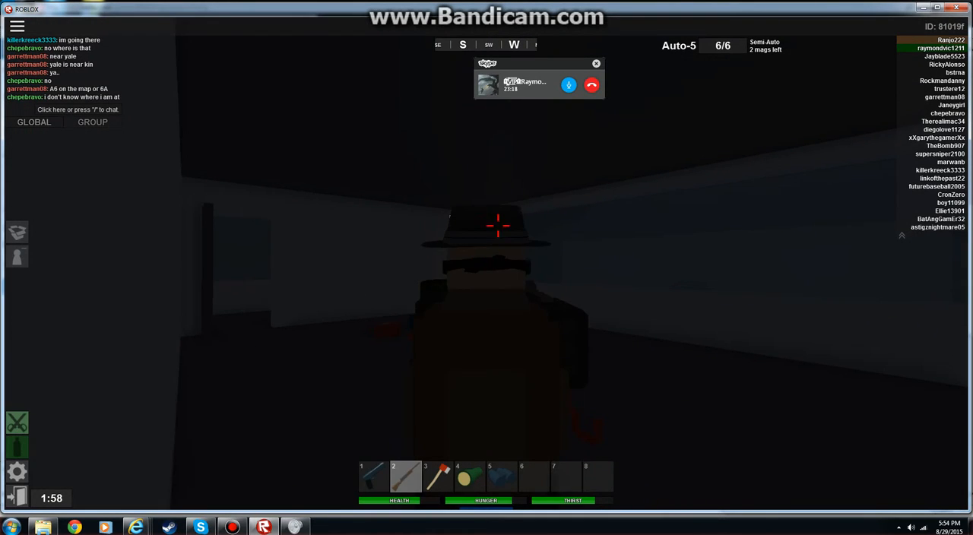
mouse_move(499, 225)
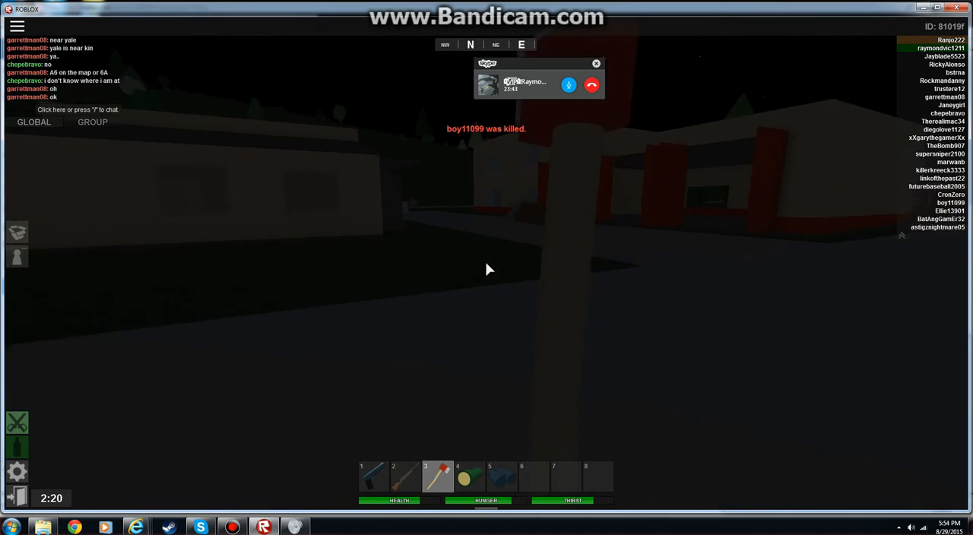
key("1")
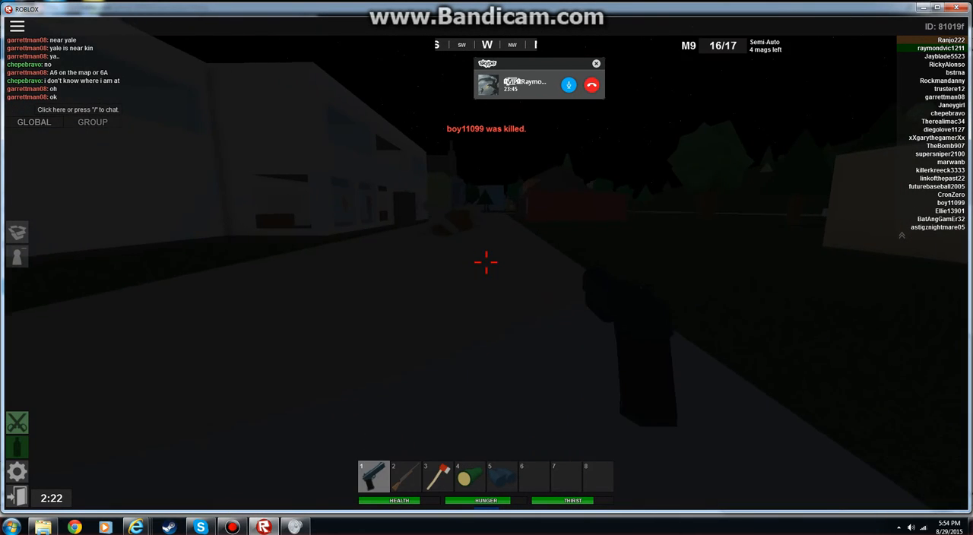